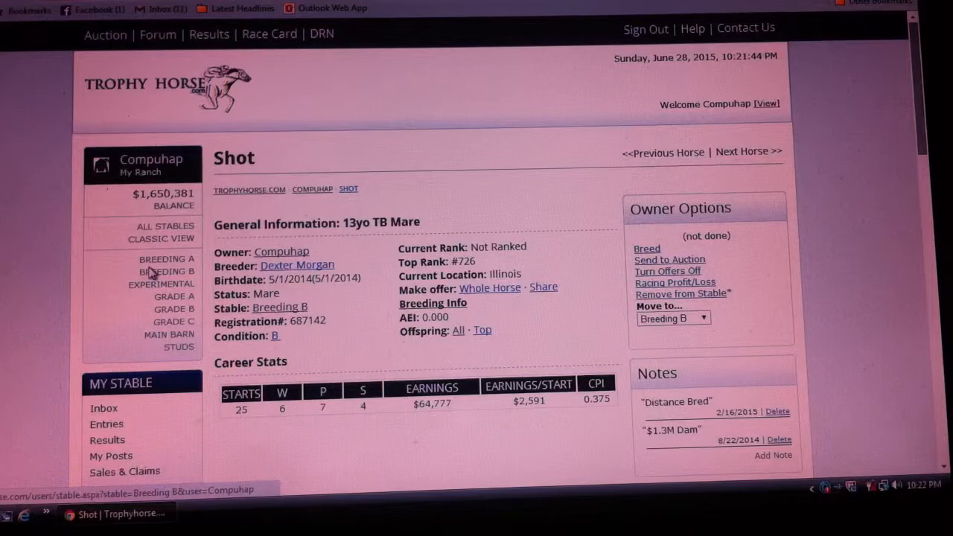
Step: Show all of mare Shot's offspring grouped by crop from her page
click(164, 259)
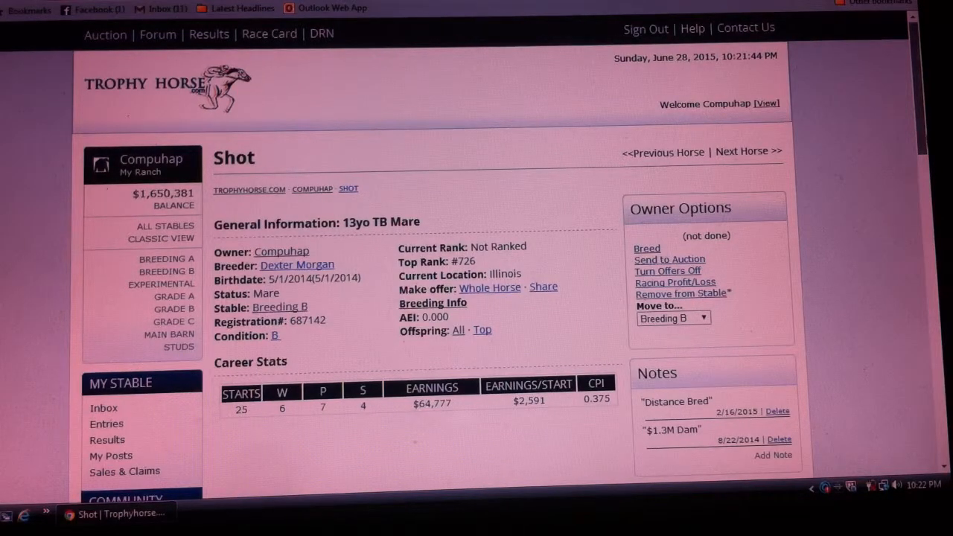
scroll(down, 3)
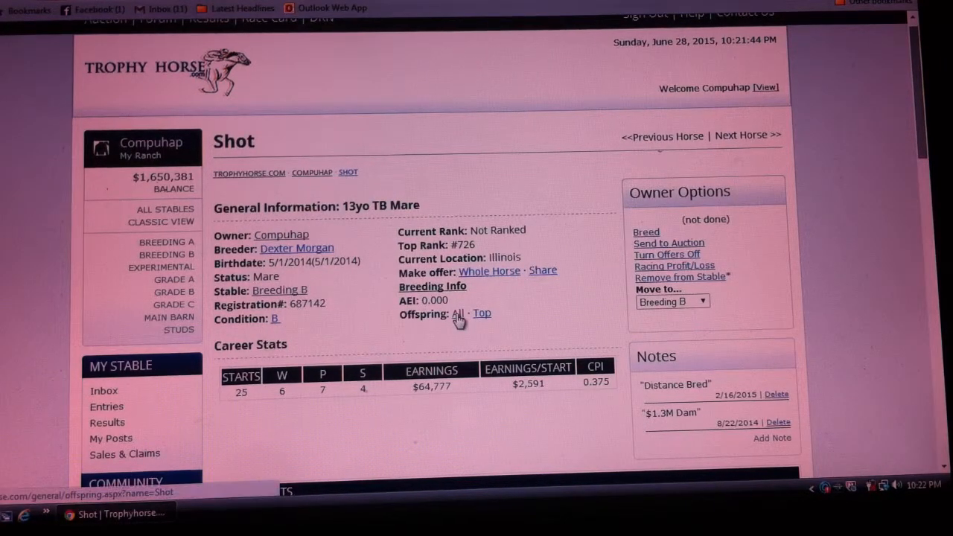
click(457, 313)
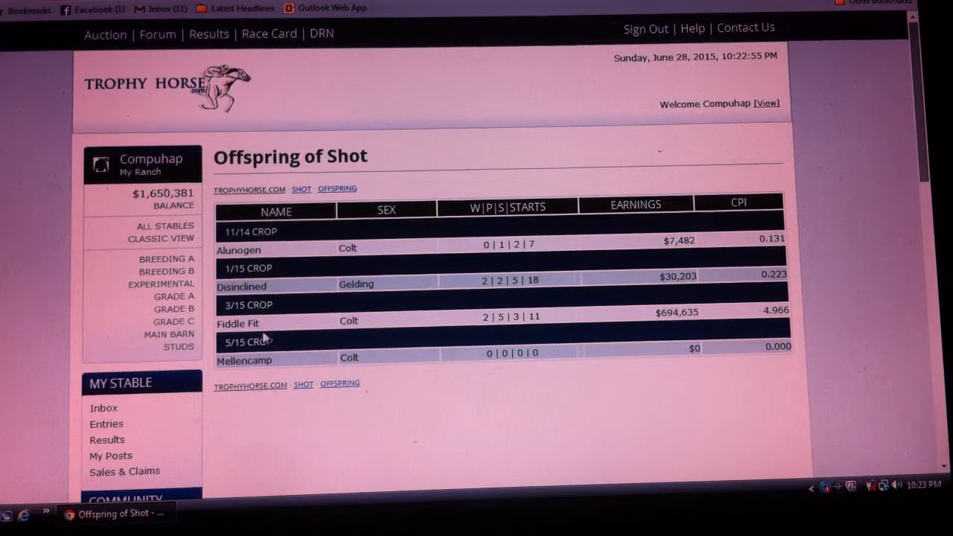
mouse_move(290, 344)
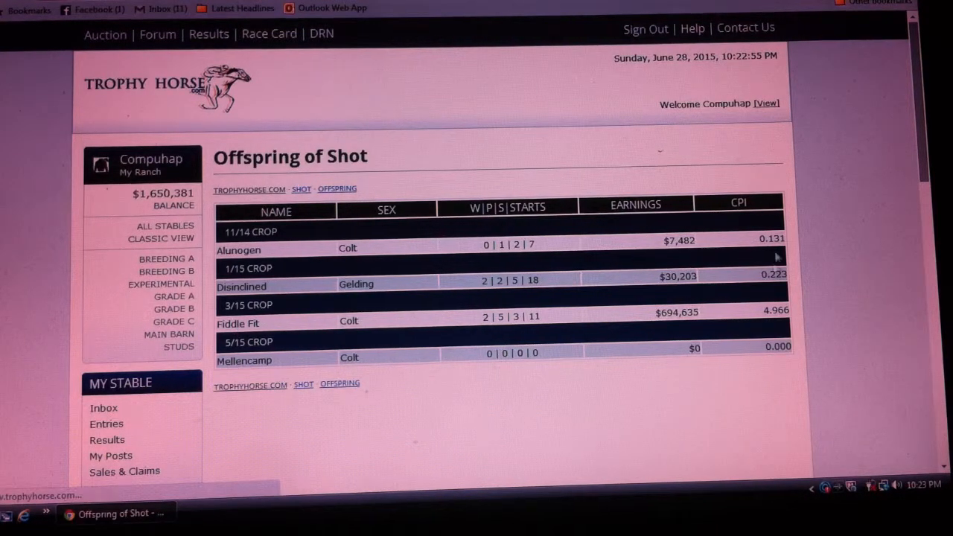
Step: View colt Fiddle Fit's page down to its pedigree showing sire Burny Brazil and dam Shot
click(241, 323)
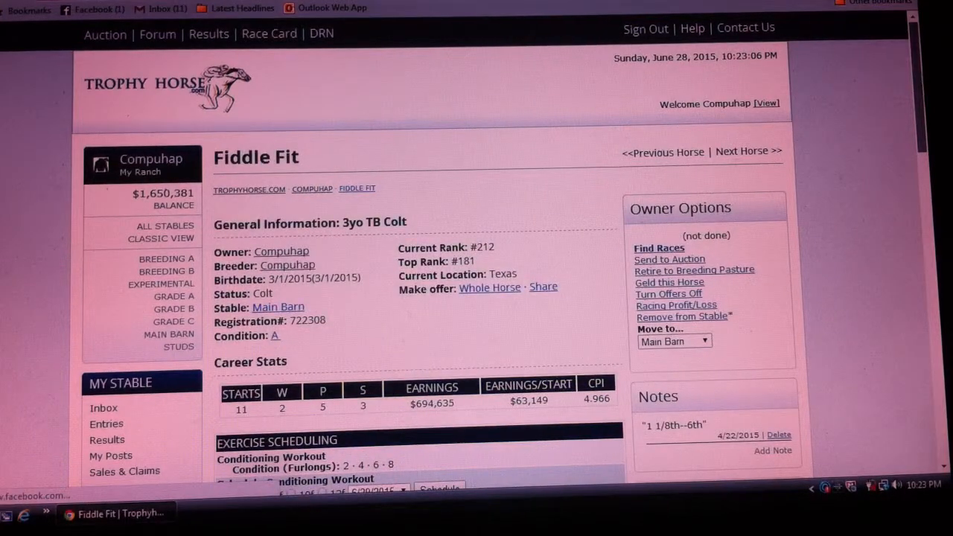
scroll(down, 3)
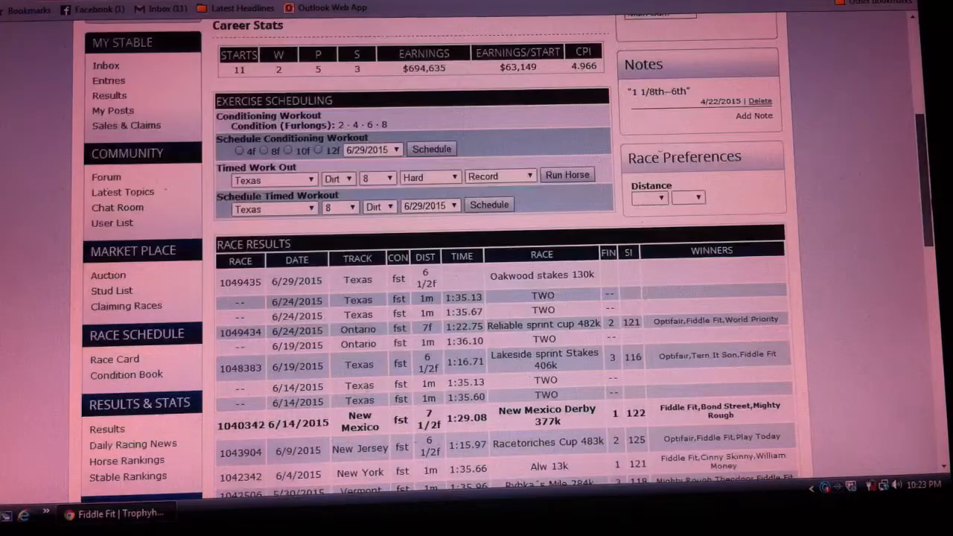
scroll(down, 3)
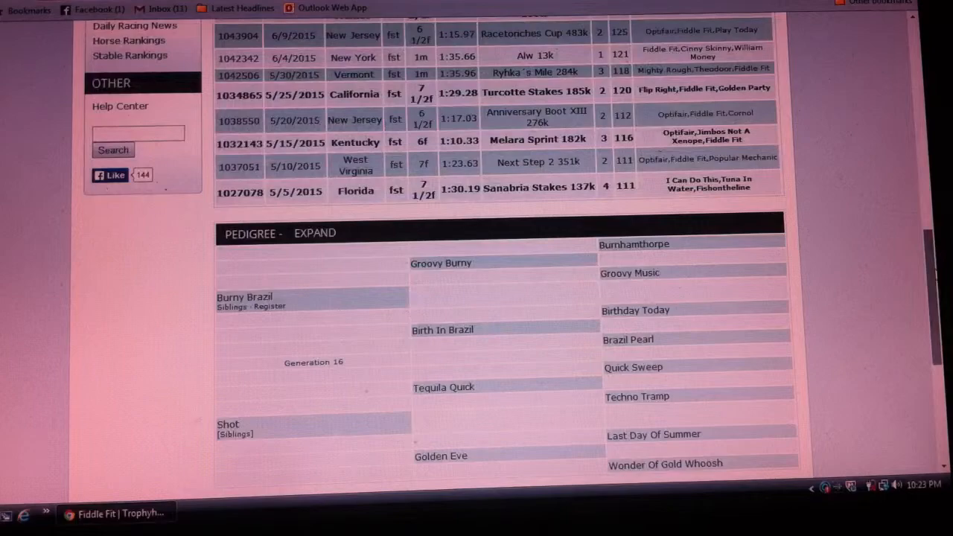
scroll(down, 3)
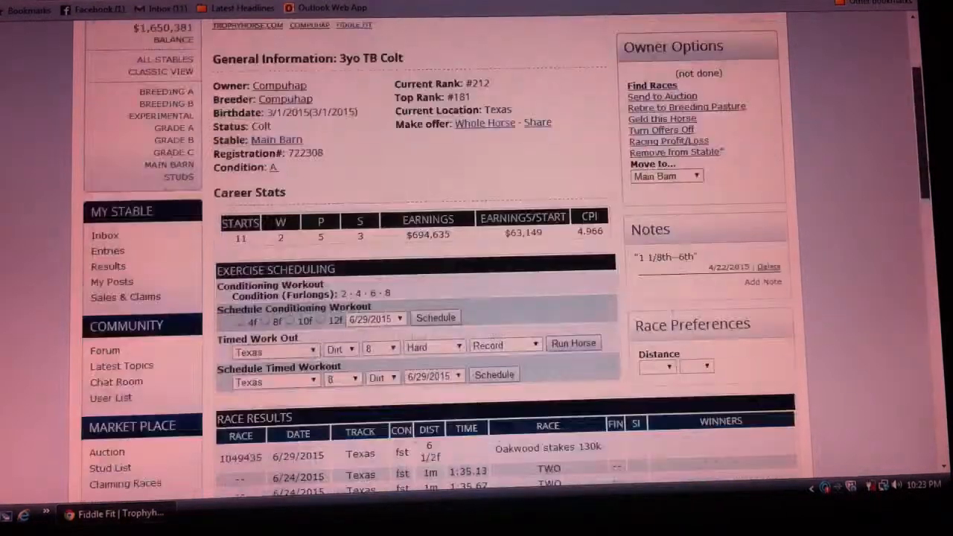
scroll(down, 3)
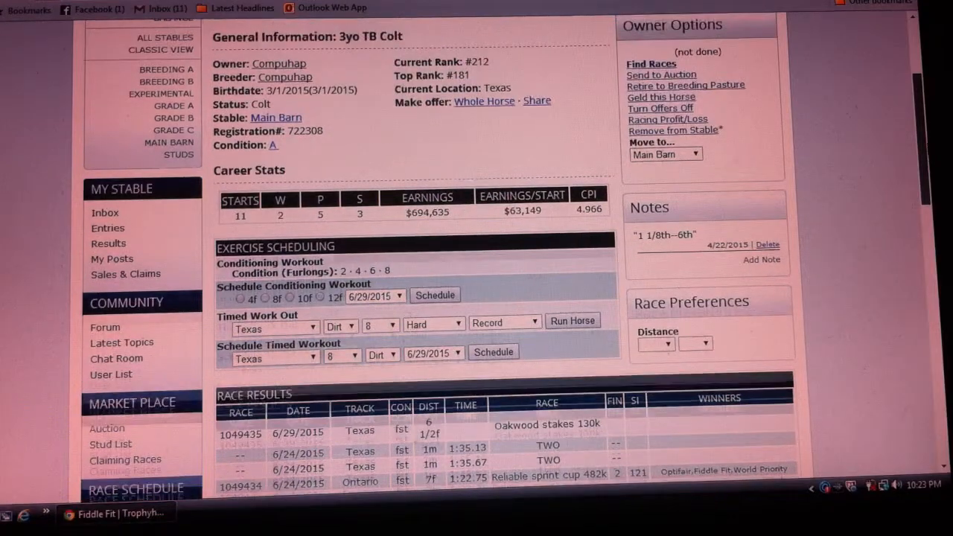
scroll(down, 3)
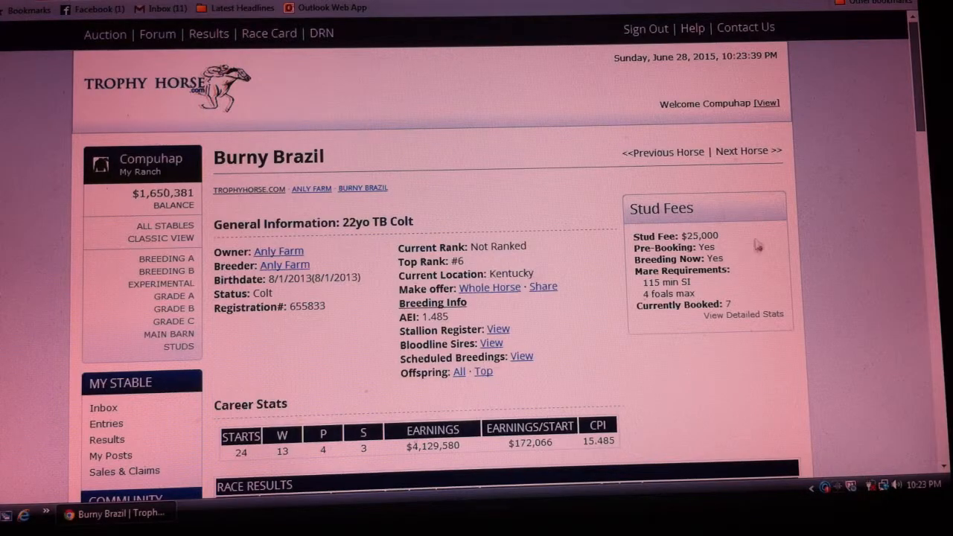
mouse_move(780, 316)
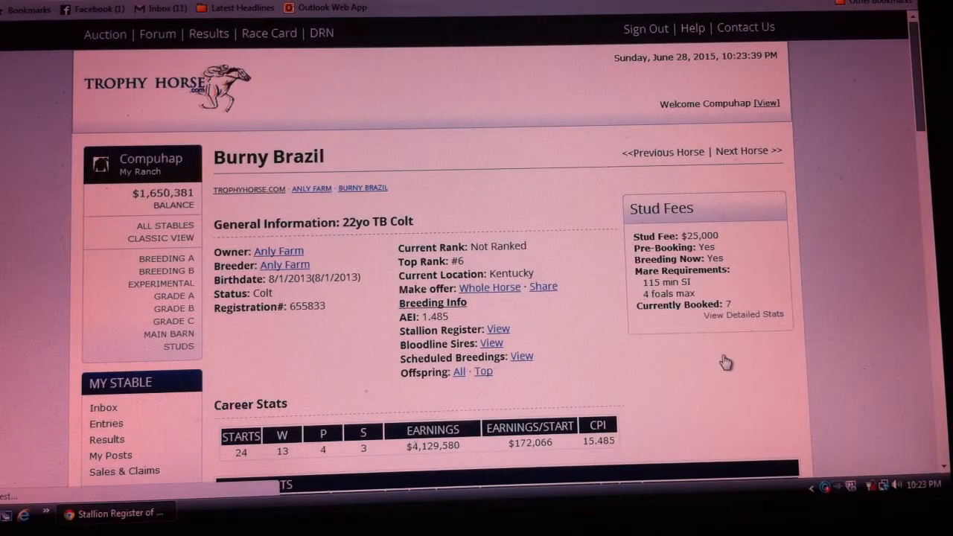
mouse_move(785, 262)
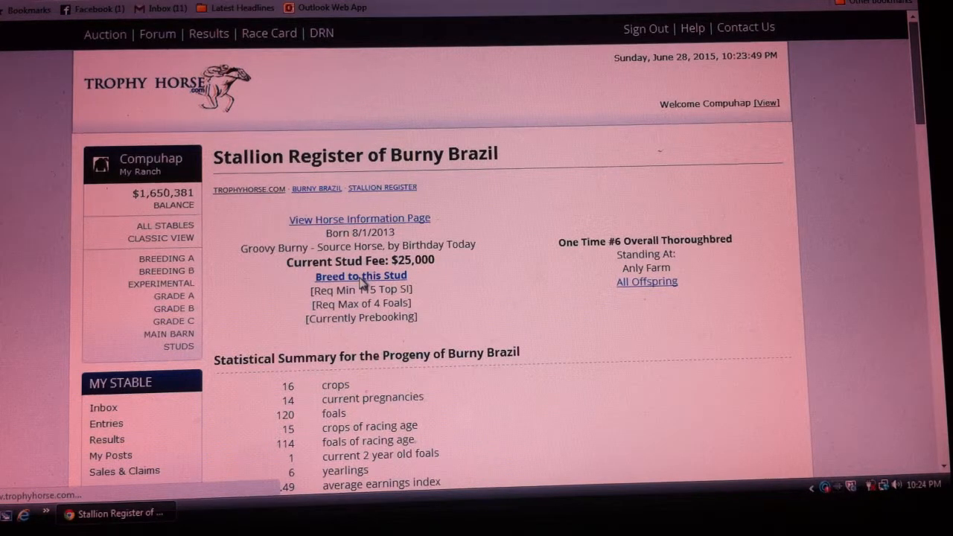
Step: Begin breeding to Burny Brazil and locate Shot among the open females
click(360, 276)
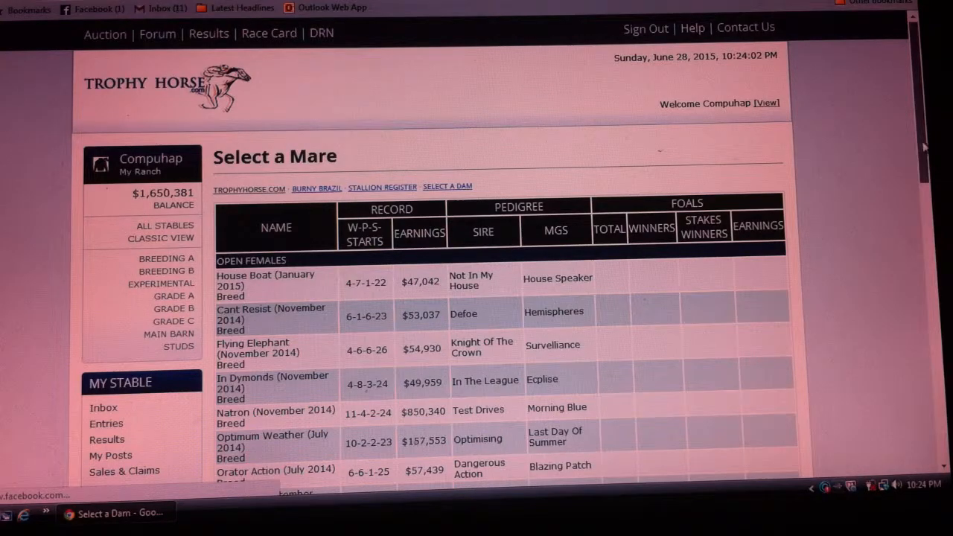
scroll(down, 3)
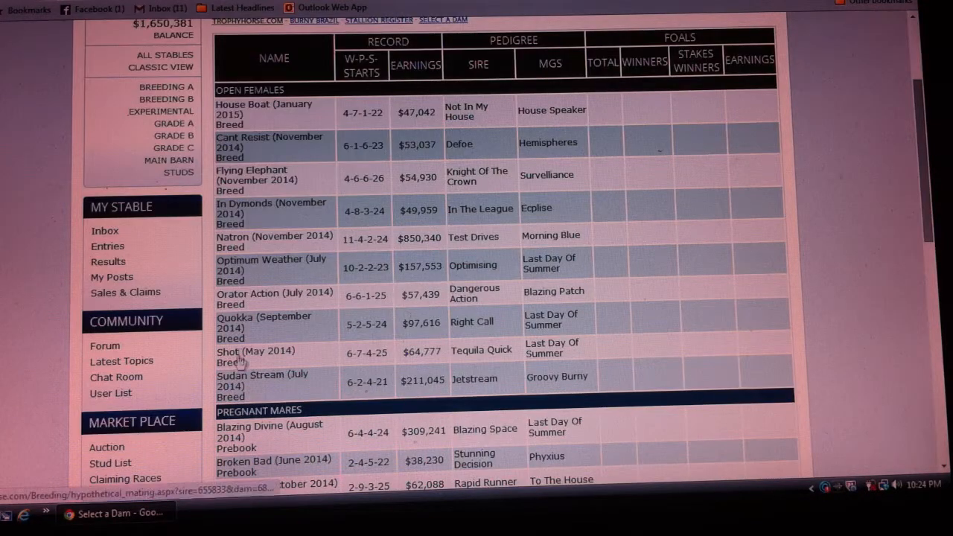
mouse_move(818, 326)
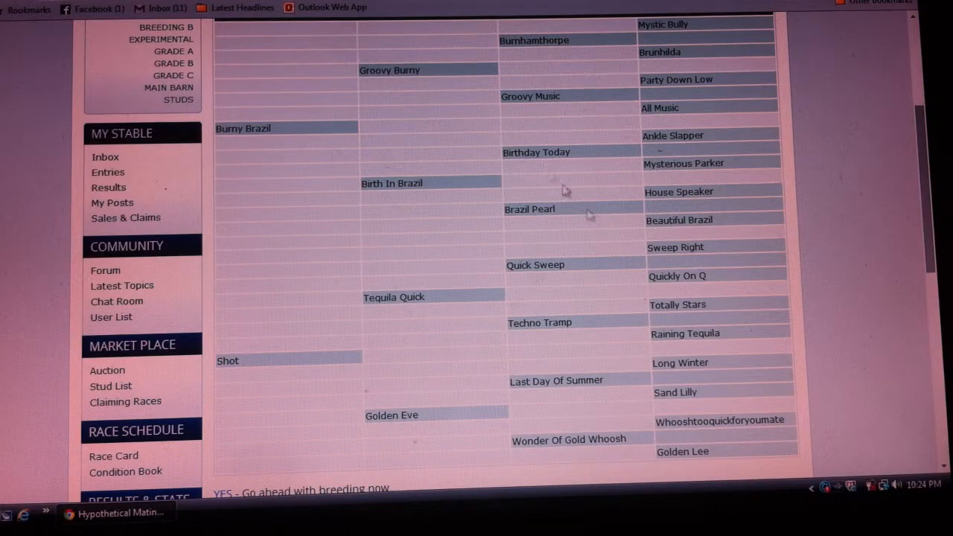
mouse_move(507, 435)
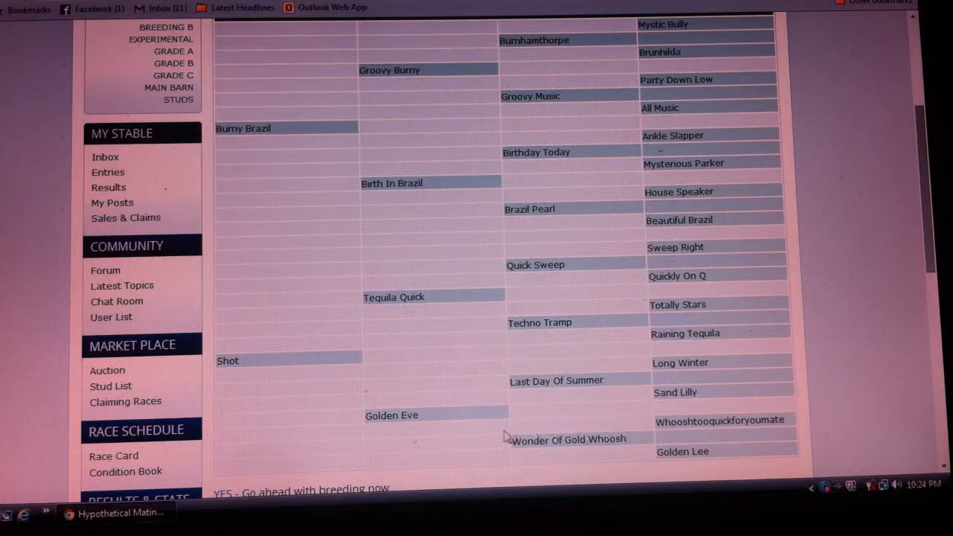
mouse_move(913, 369)
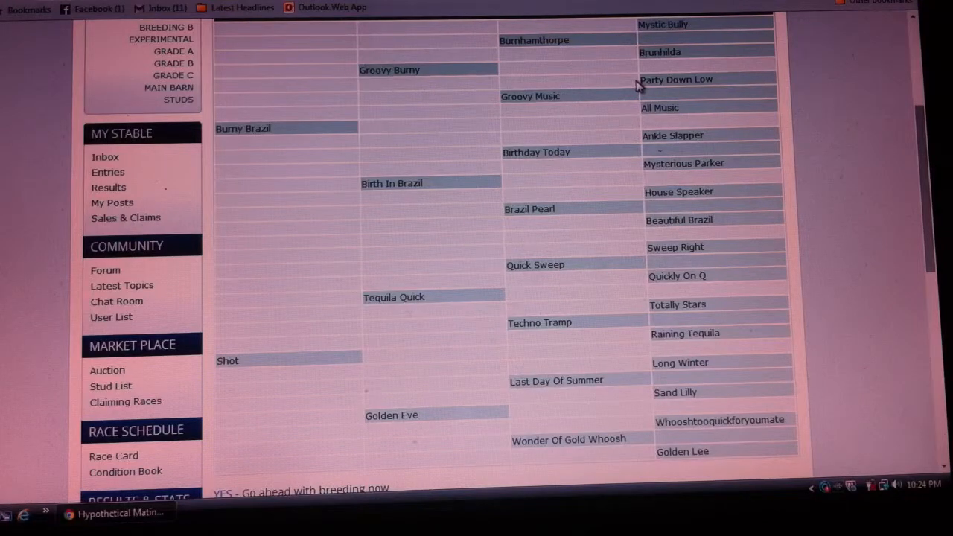
Step: Review the hypothetical mating and schedule Shot's breeding to Burny Brazil for 7/1/2015
scroll(down, 3)
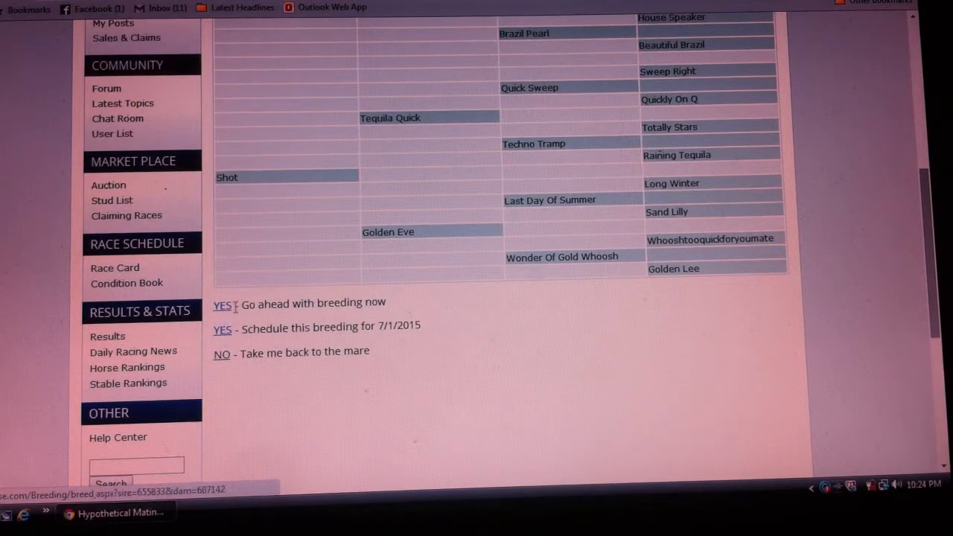
click(221, 331)
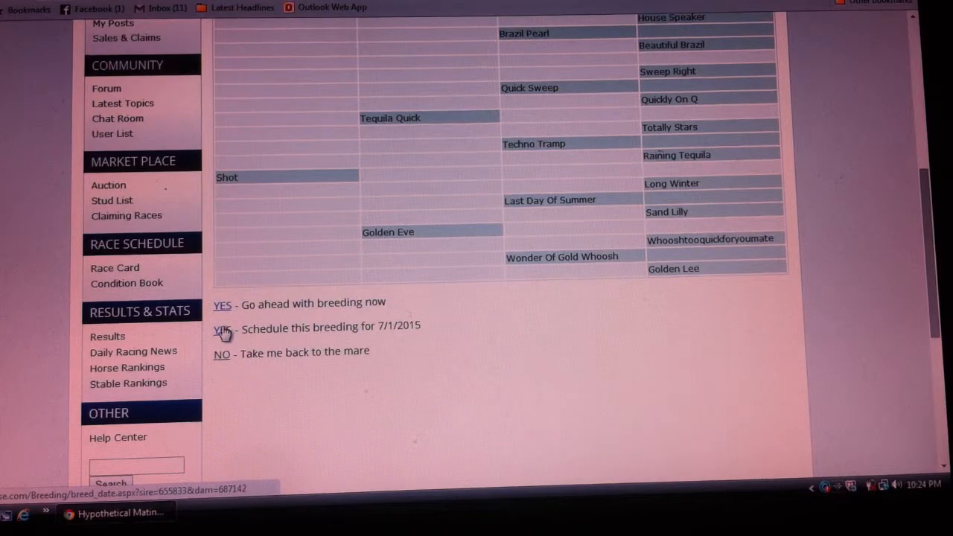
click(222, 331)
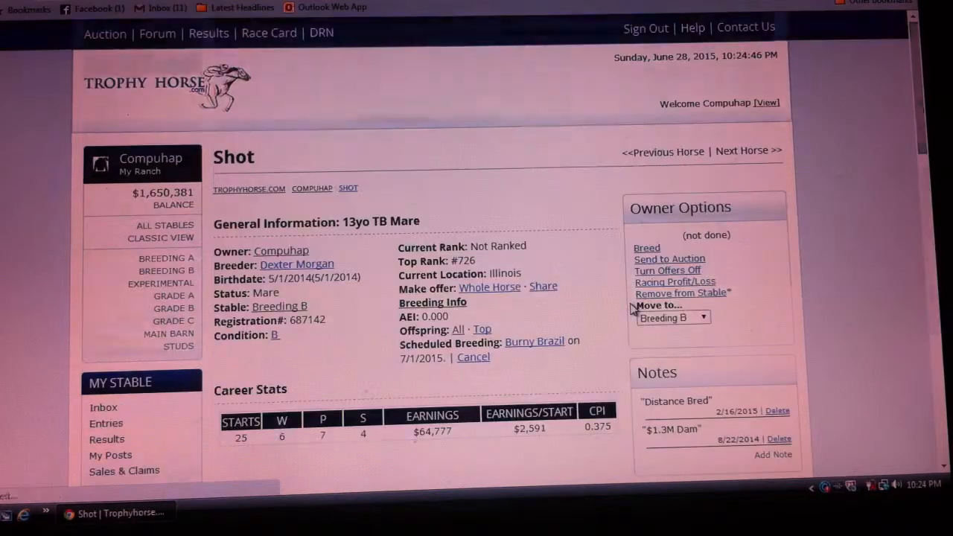
scroll(down, 3)
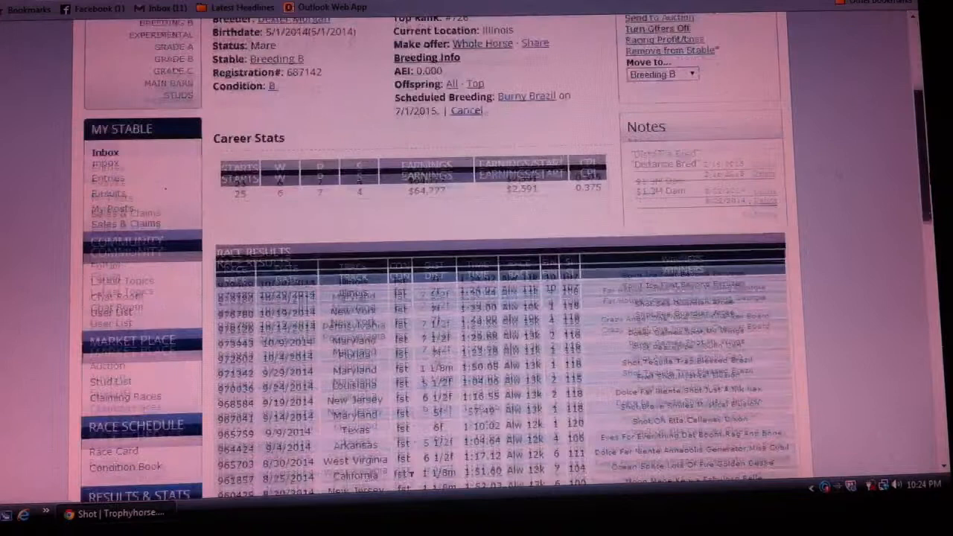
scroll(up, 3)
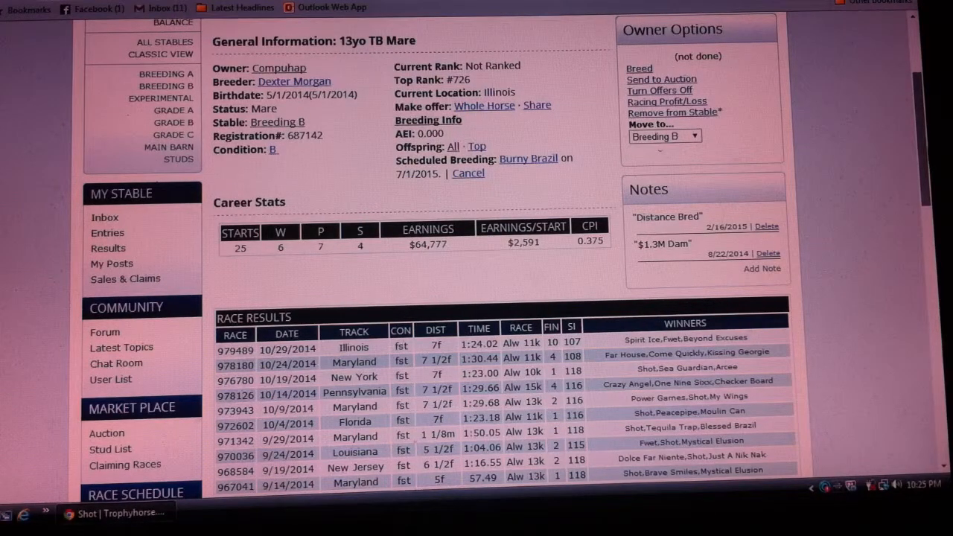
scroll(down, 3)
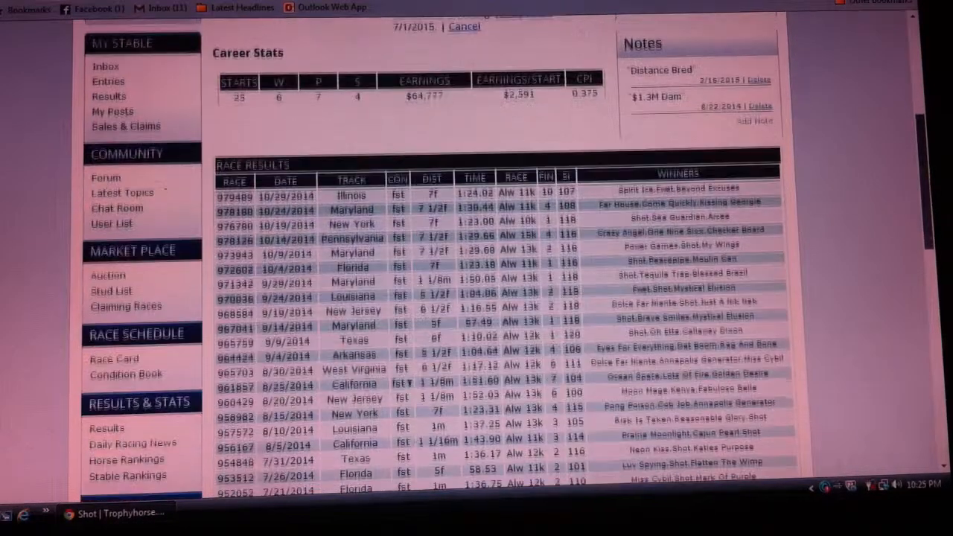